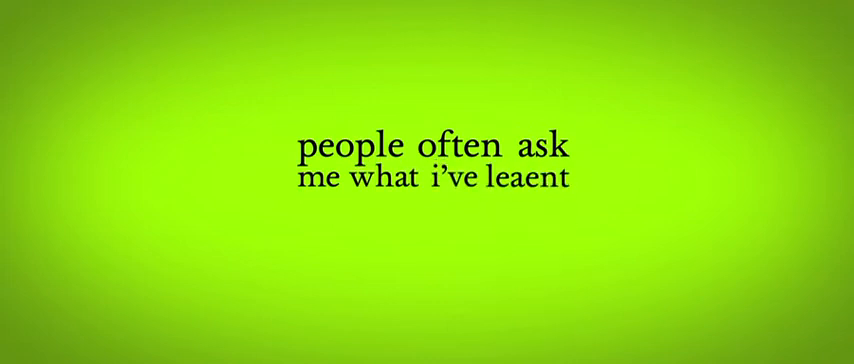
pyautogui.write('learn')
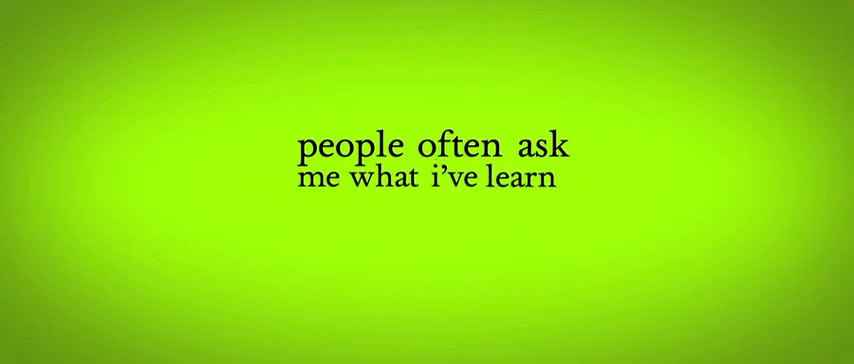